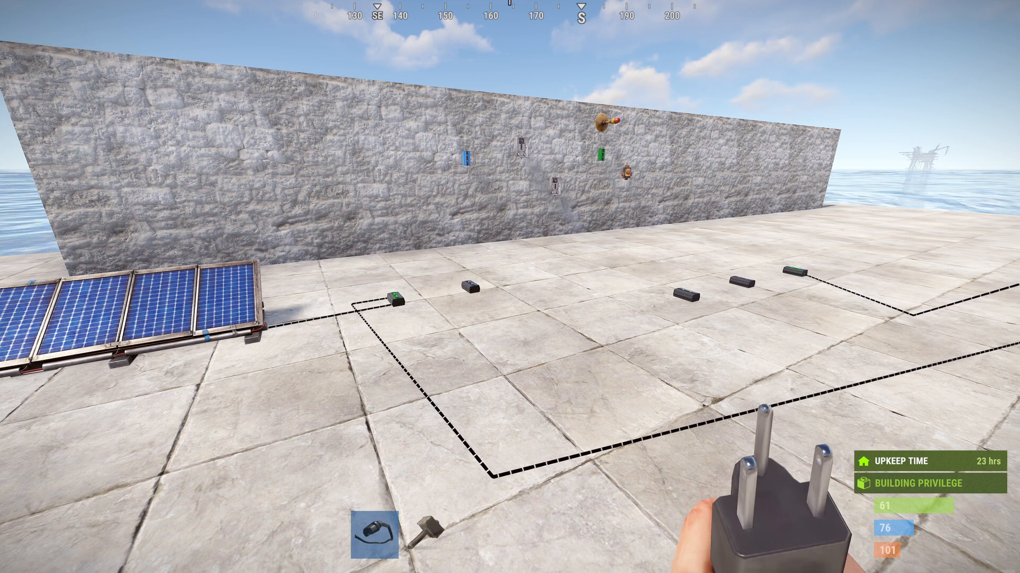
mouse_move(510, 287)
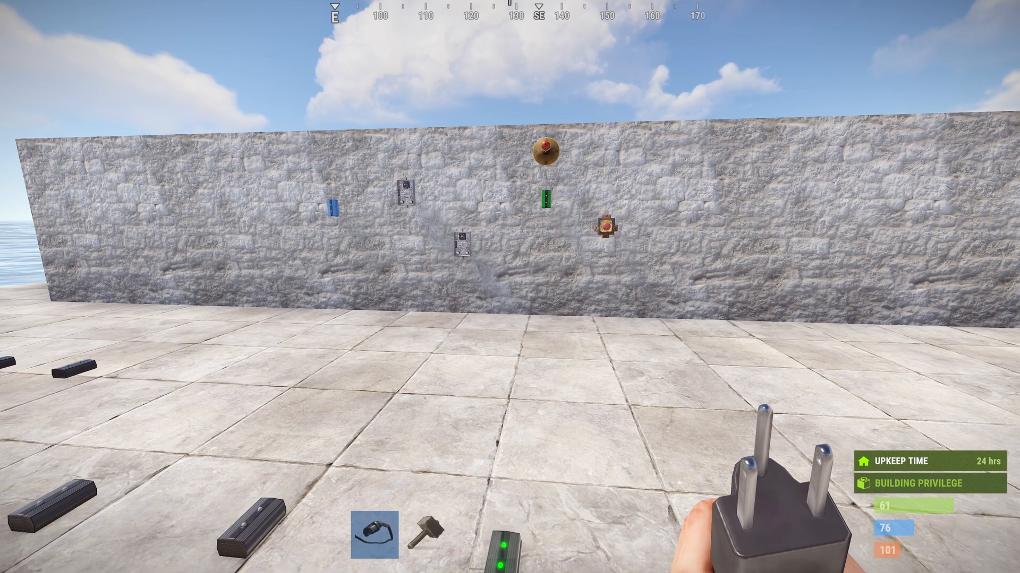